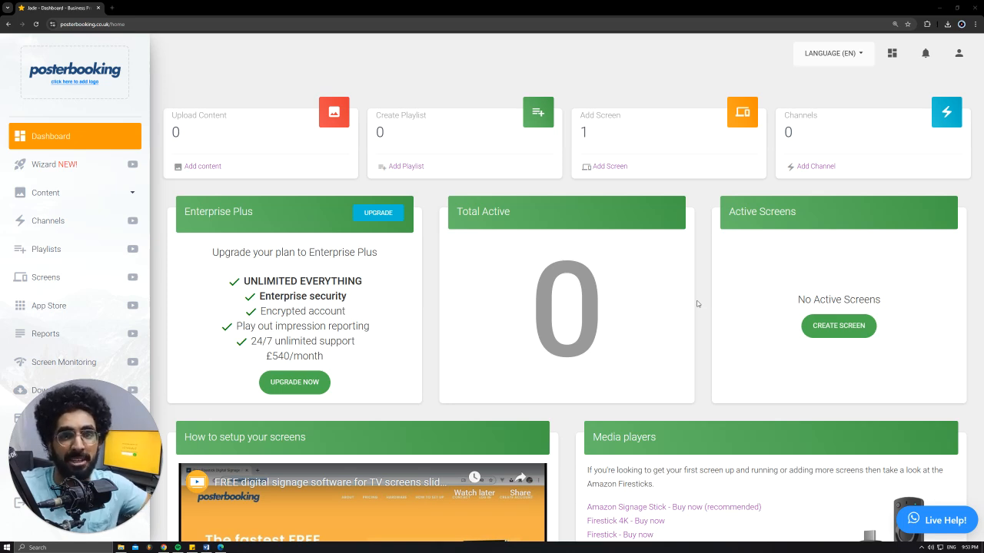
{"action": "mouse_move", "coordinate": [697, 274]}
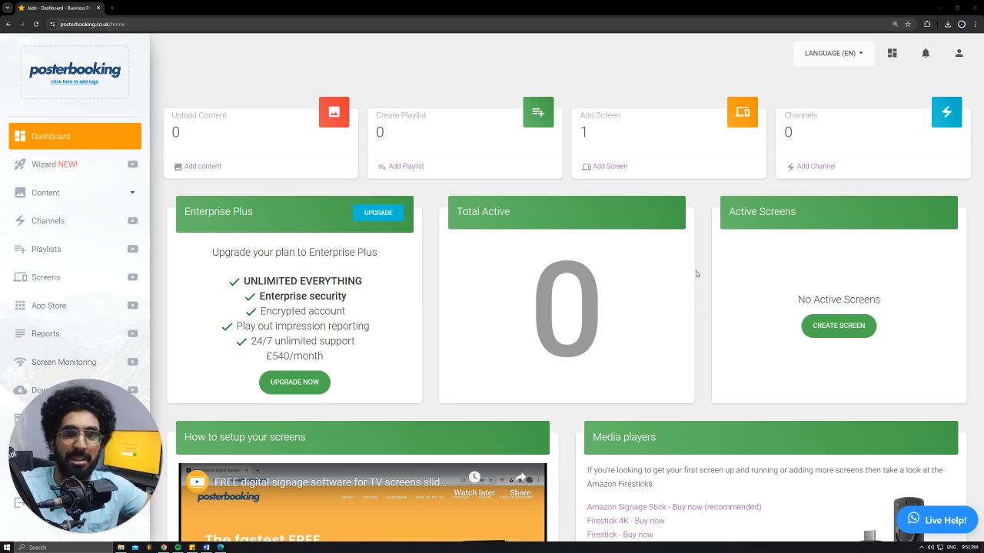